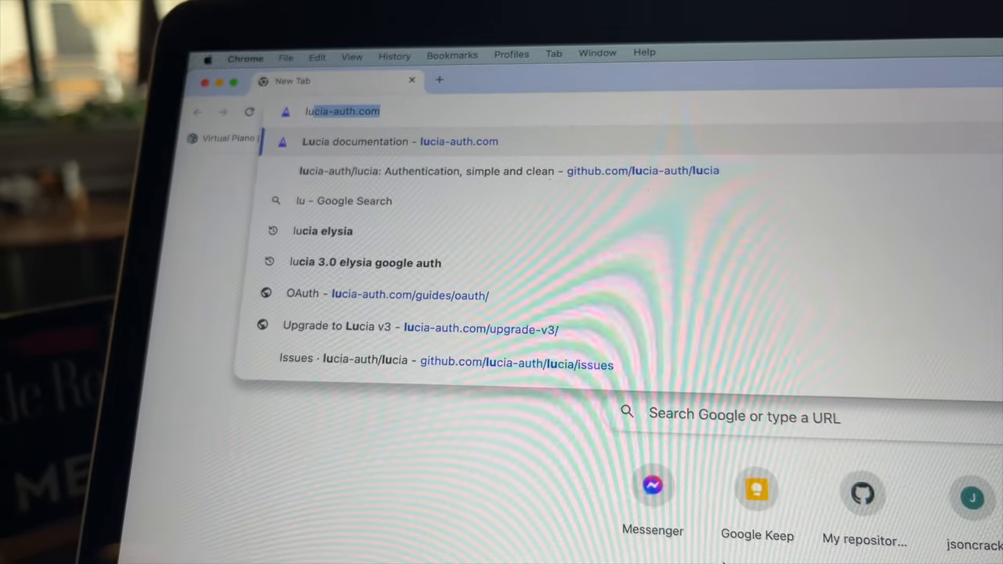
# - Open the Lucia docs at lucia-auth.com and scroll through the Upgrade to v3 guide
pyautogui.click(400, 141)
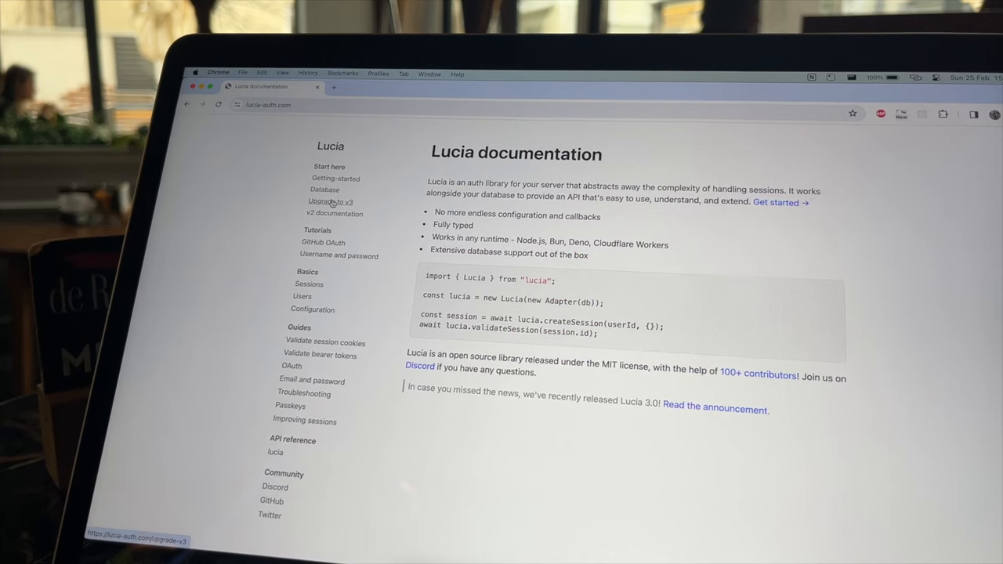
pyautogui.click(330, 202)
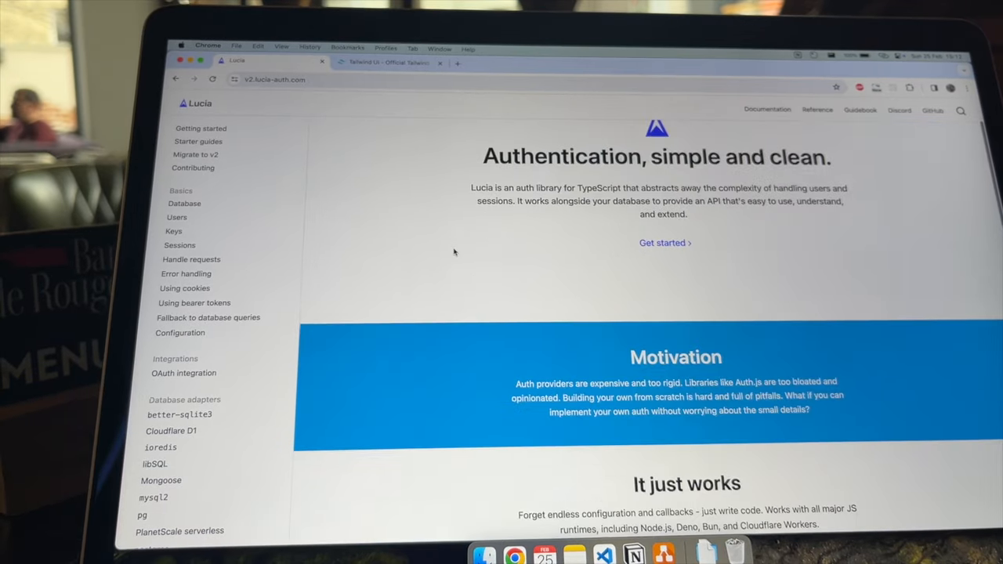
pyautogui.scroll(-3)
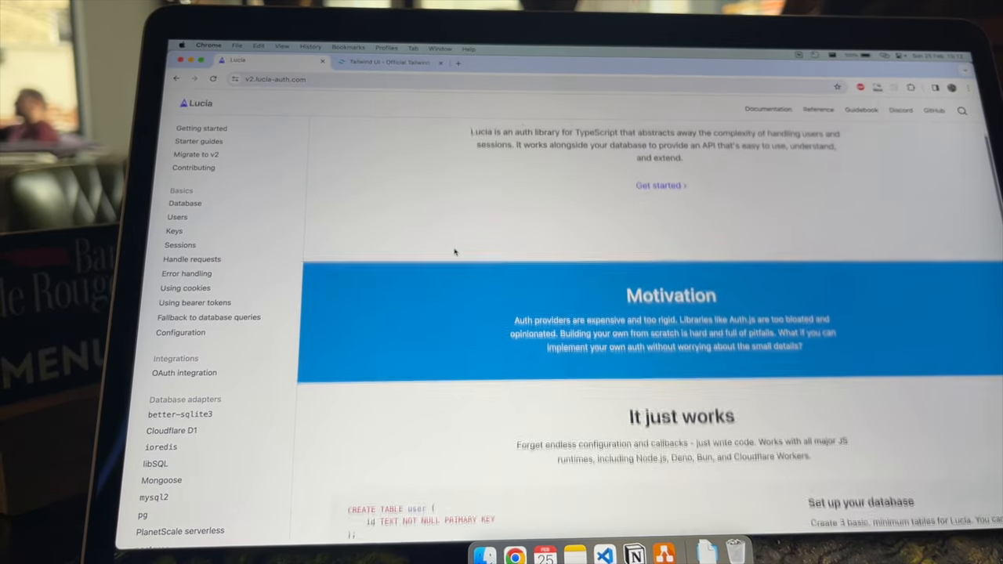
pyautogui.scroll(-3)
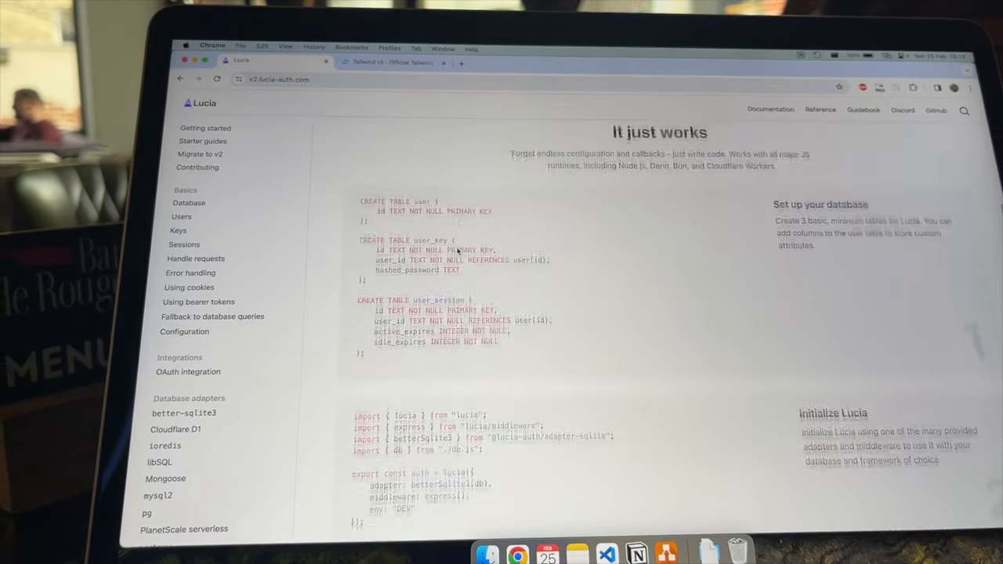
pyautogui.scroll(-3)
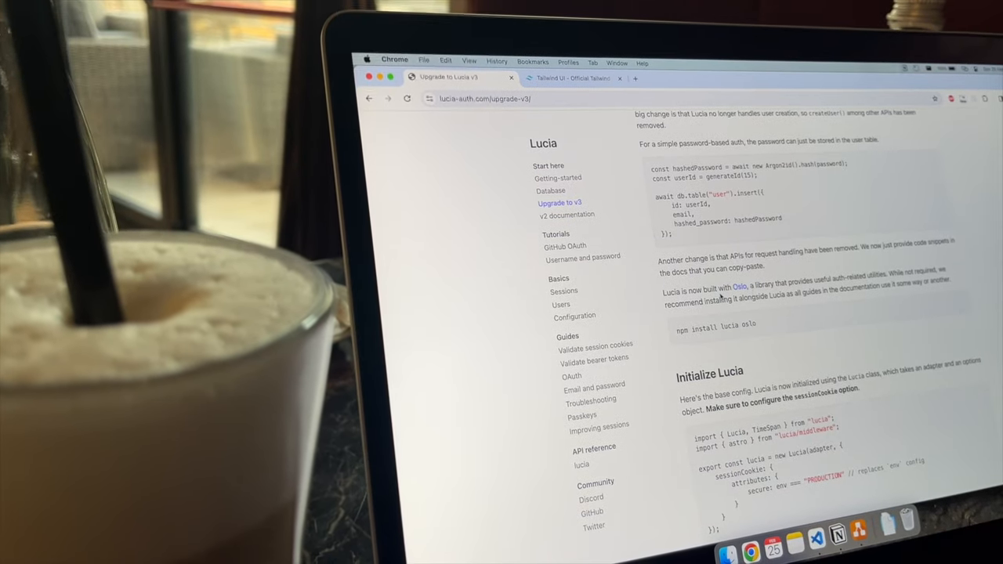
pyautogui.scroll(-3)
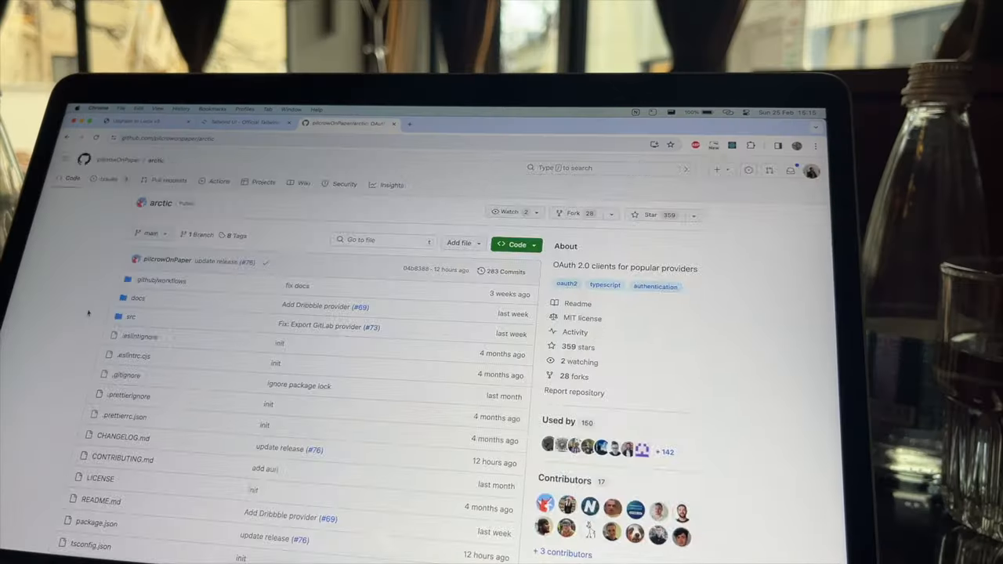
# - Scroll the arctic README, then follow its oslo link and browse the npm page
pyautogui.scroll(-3)
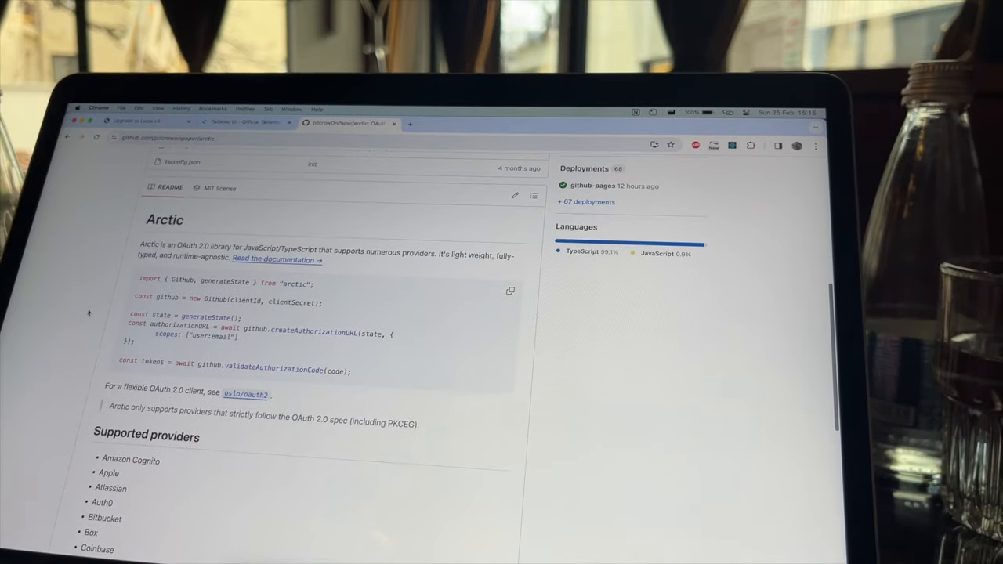
pyautogui.click(245, 394)
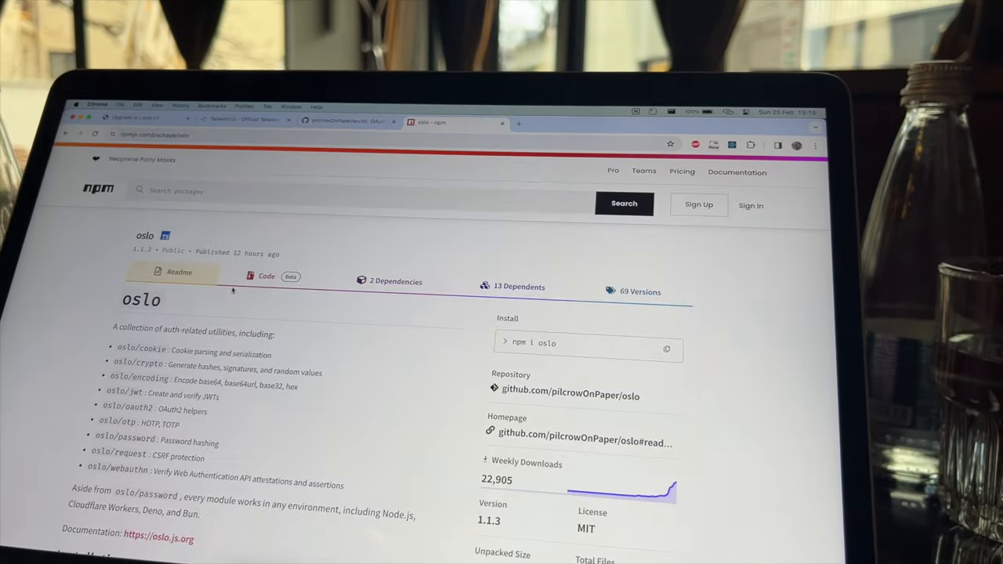
pyautogui.scroll(-3)
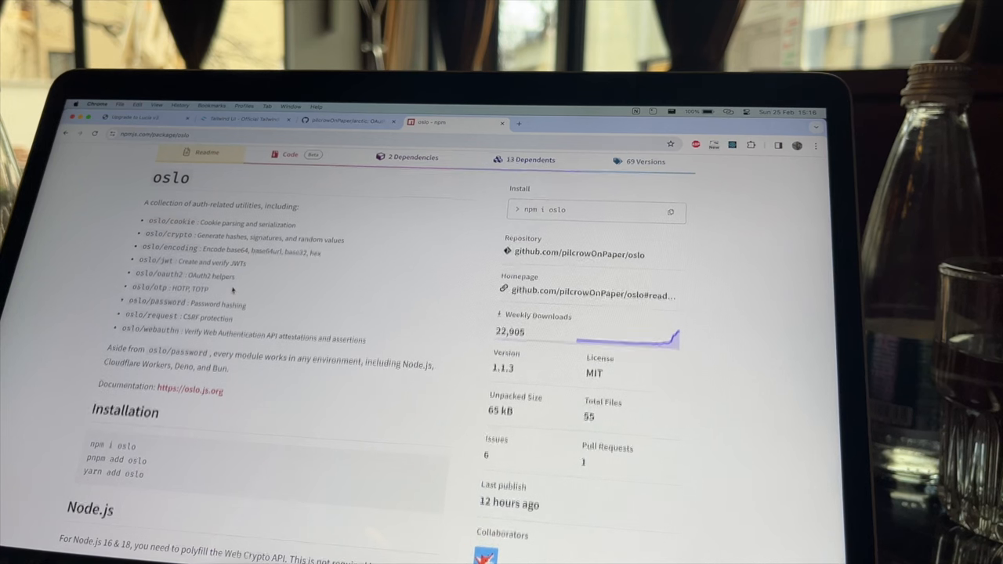
pyautogui.scroll(-3)
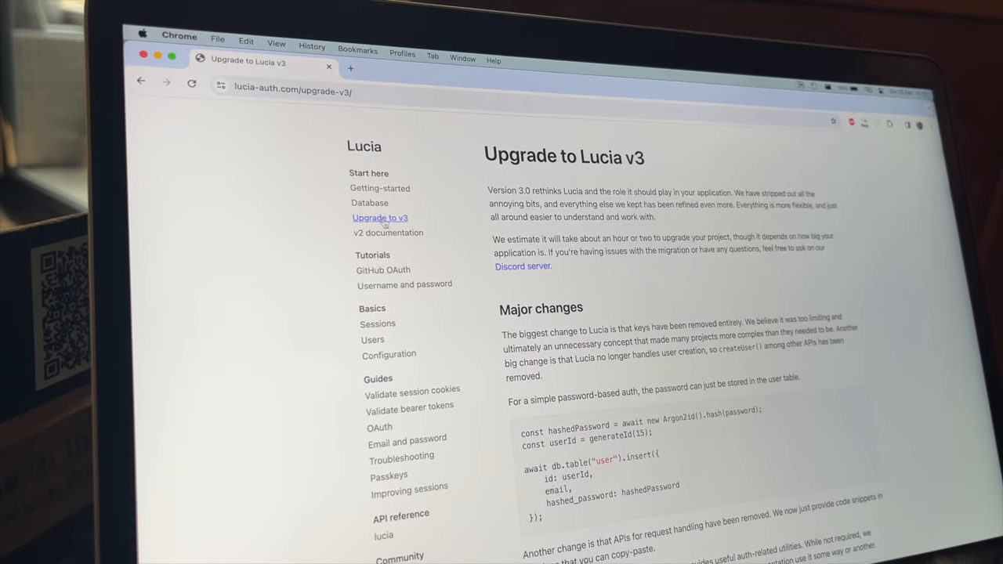
pyautogui.scroll(-3)
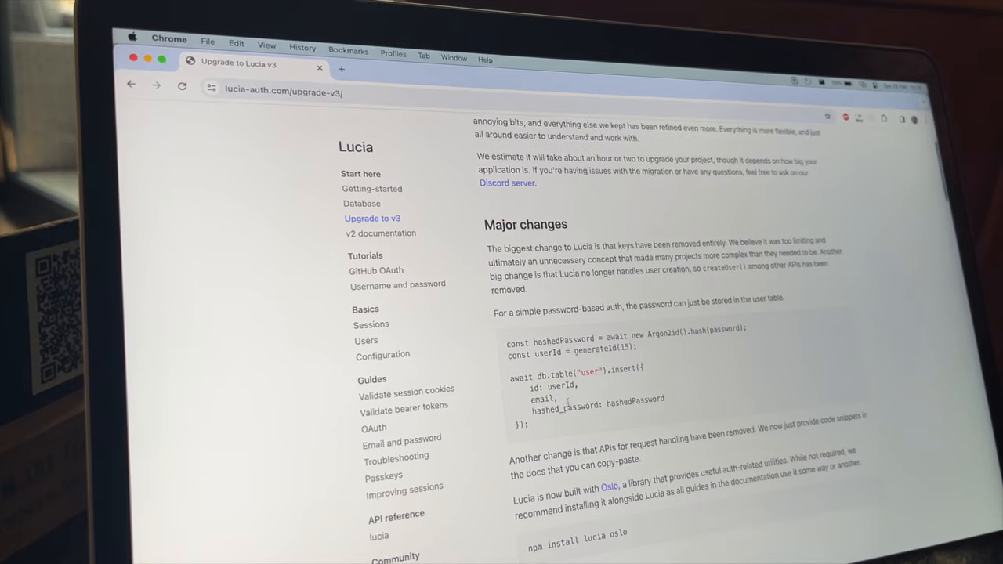
pyautogui.scroll(-3)
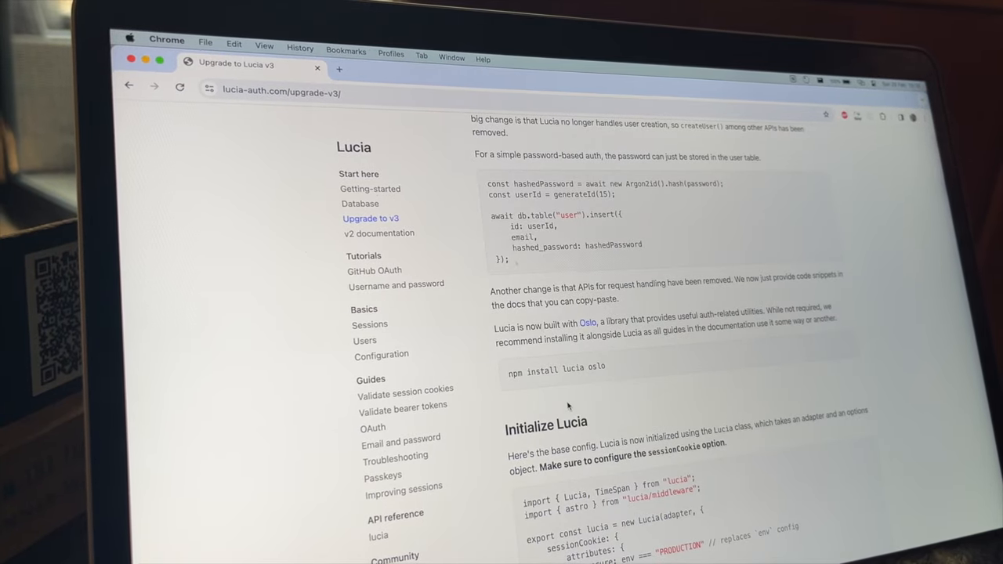
pyautogui.scroll(-3)
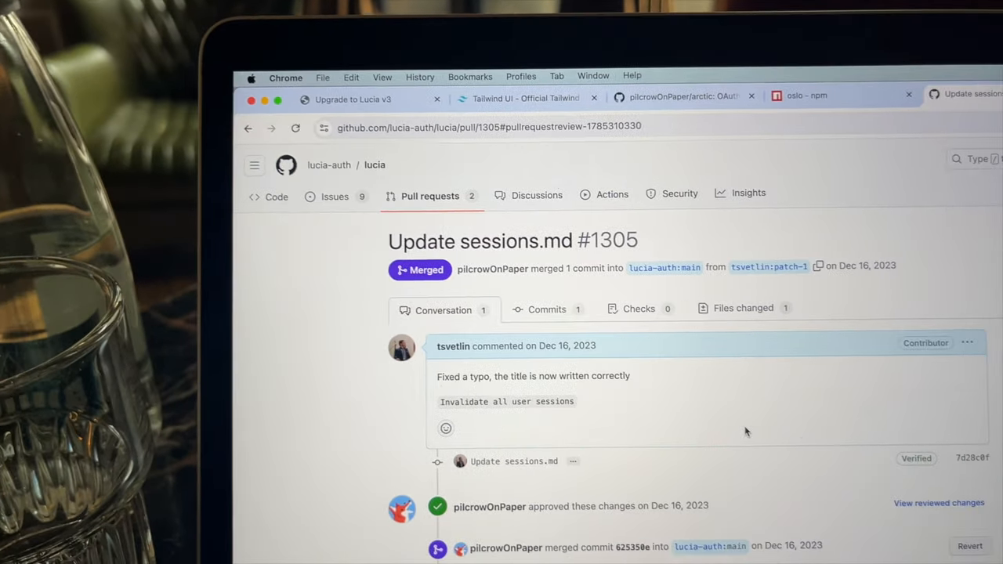
pyautogui.scroll(-3)
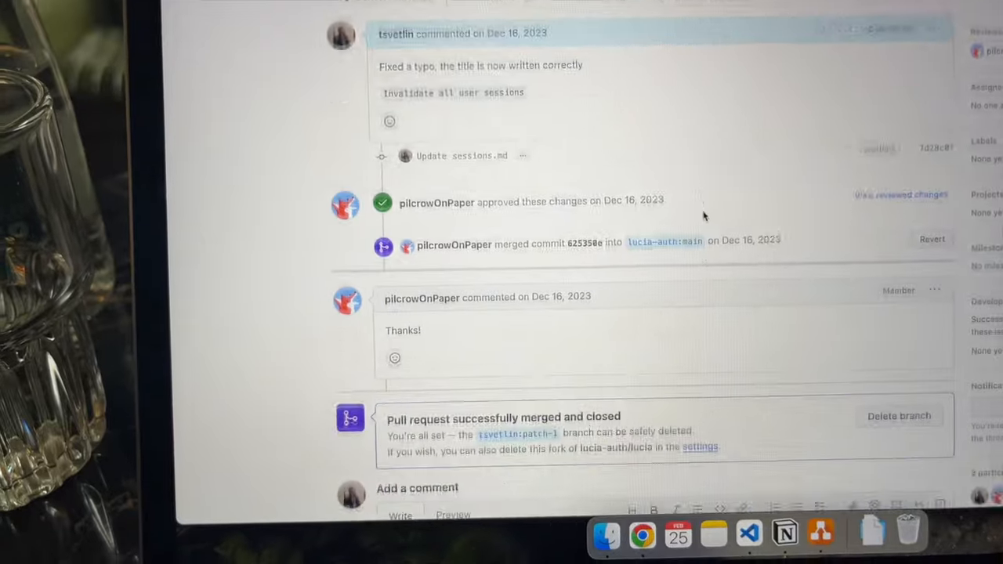
pyautogui.scroll(-3)
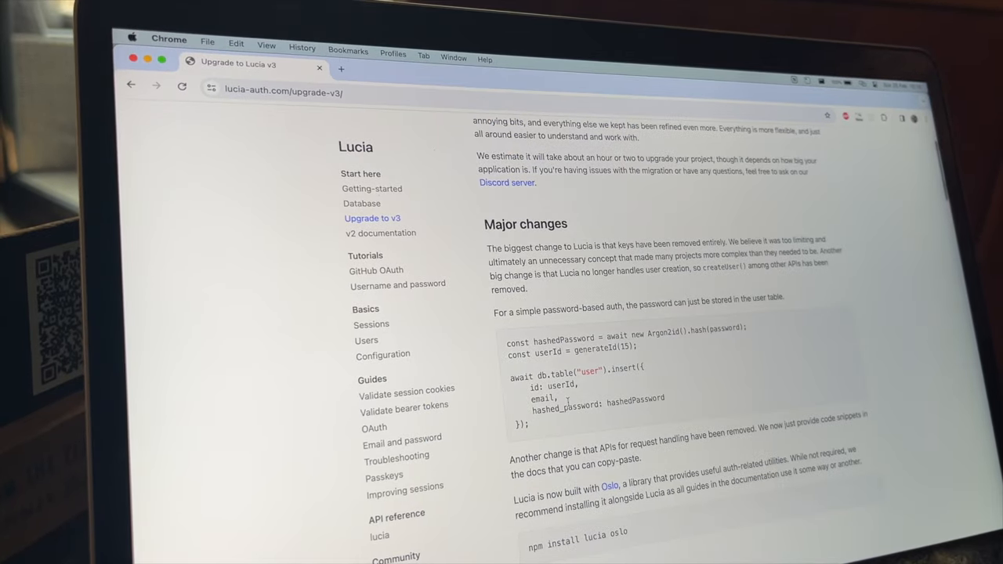
pyautogui.scroll(-3)
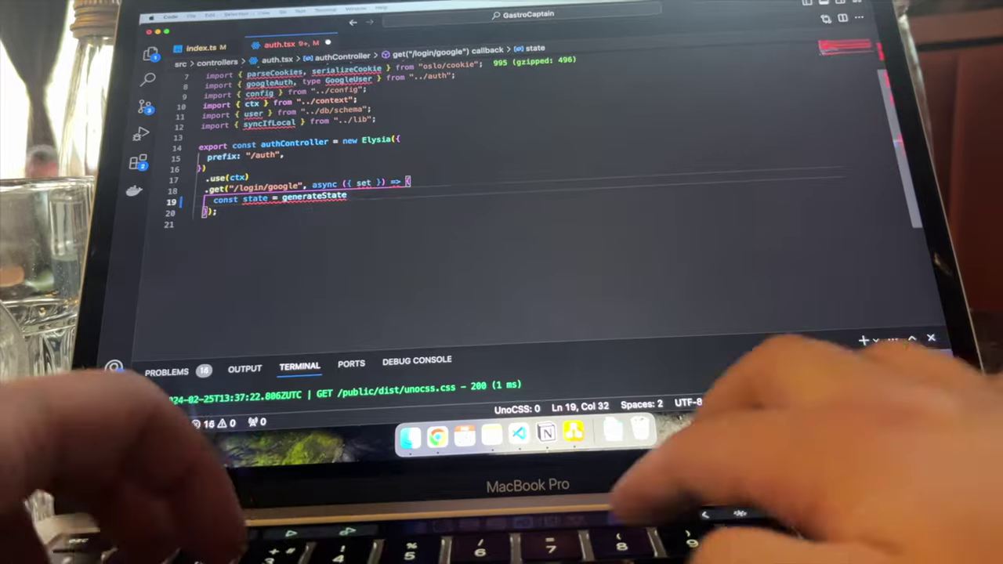
# - Add codeVerifier, profile/email scopes, google_auth_state cookie and redirect to the authorization URL
pyautogui.write('const codeVerifier = generateCodeVerifier();')
pyautogui.write('const url = googleAuth.createAuthorizationURL(state, codeVerifier, );')
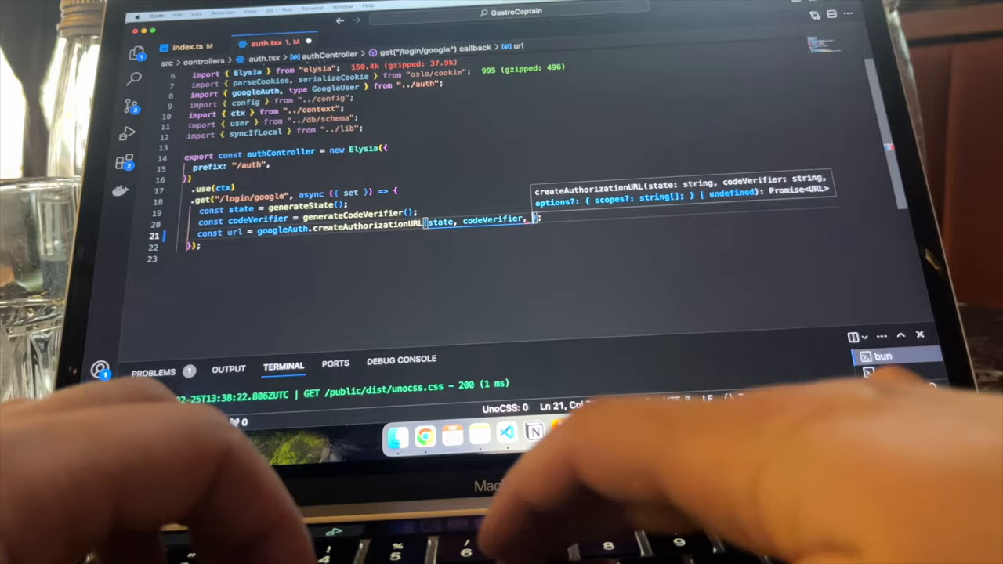
pyautogui.write('{ scopes: ["profile", "email"] }')
pyautogui.write('const stateCookie =serializeCookie(')
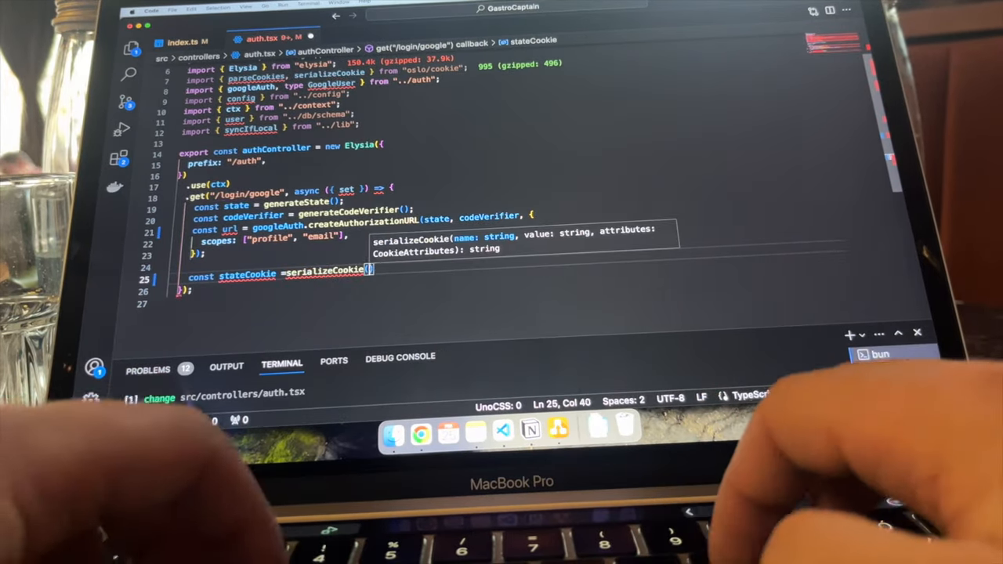
pyautogui.write('"google_auth_state", state, {')
pyautogui.write('secure: config.e')
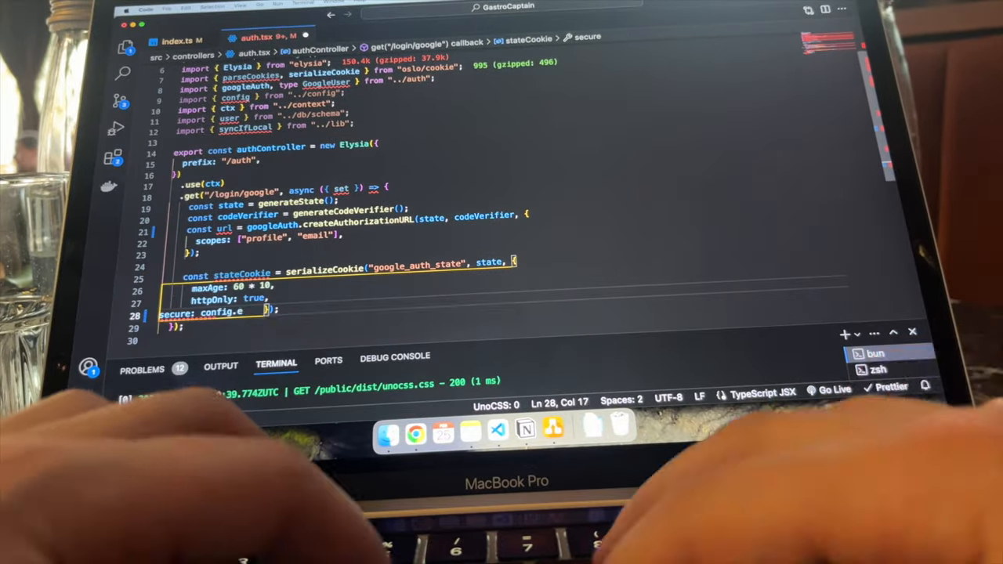
pyautogui.write('nv.NODE_ENV === "production",')
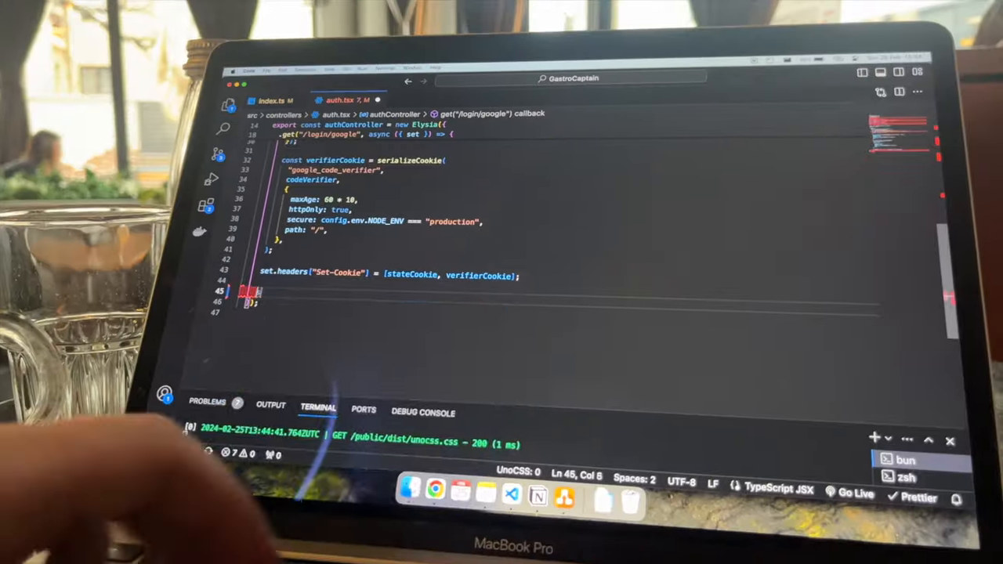
pyautogui.write('set.redirect = url.toString()')
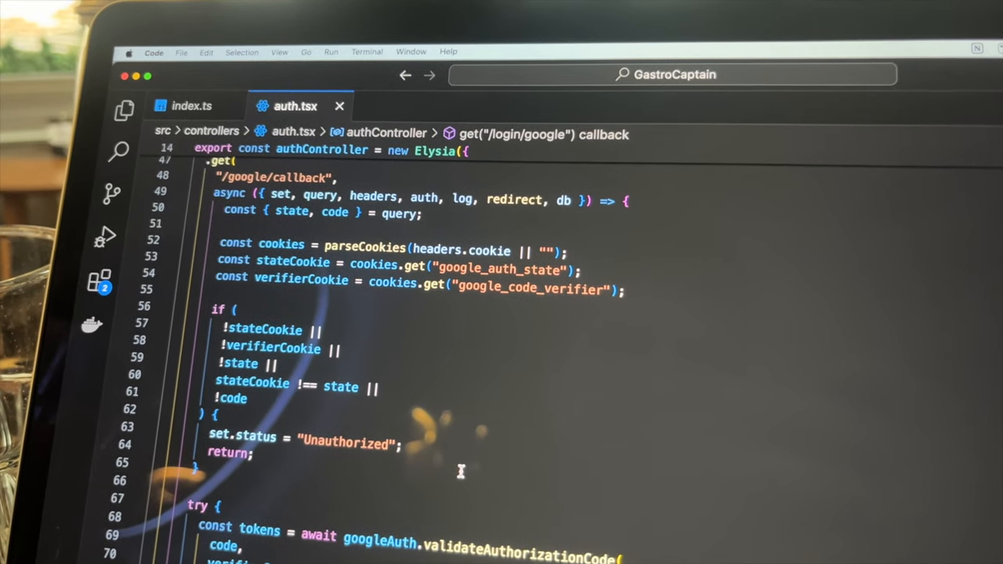
pyautogui.moveTo(535, 353)
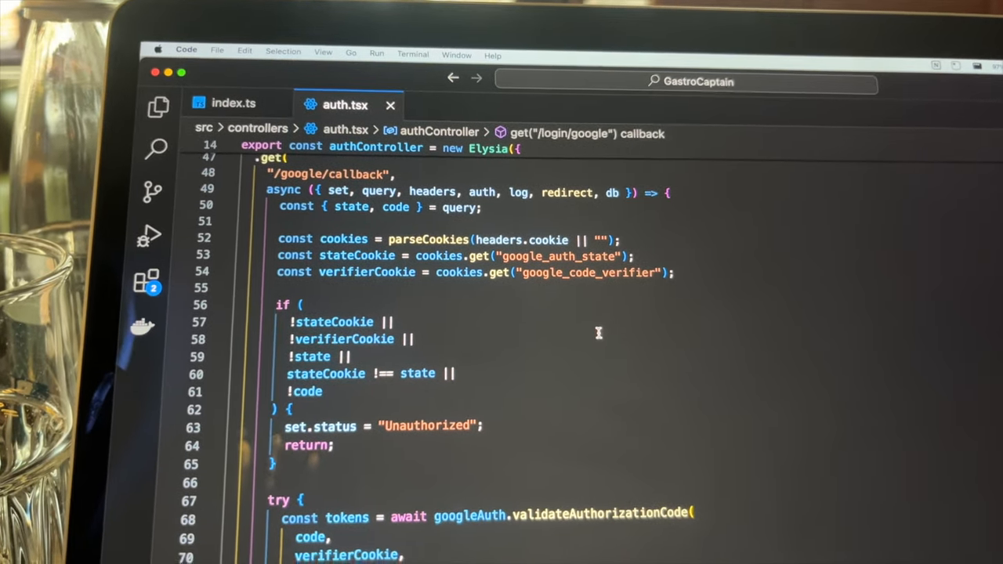
pyautogui.scroll(-3)
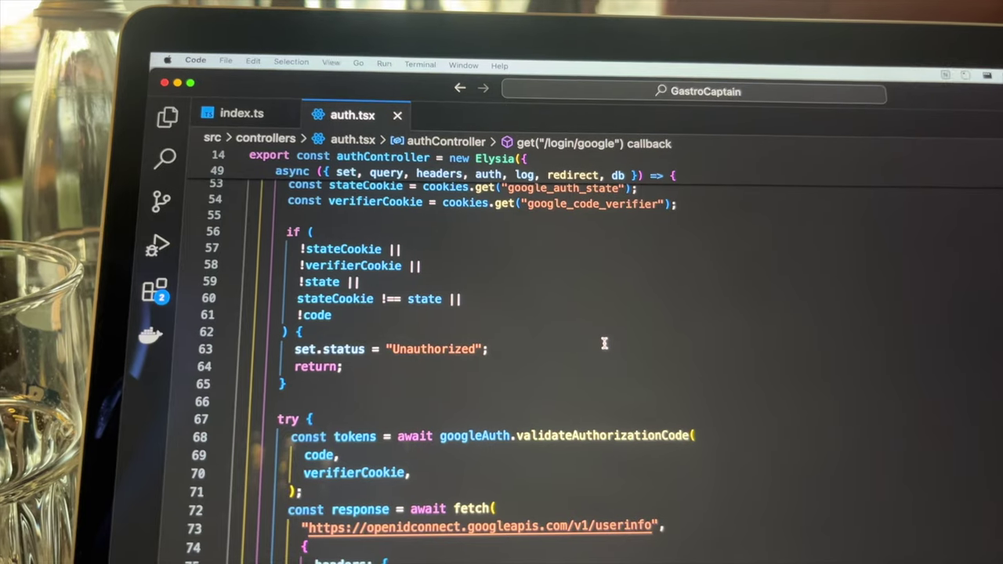
pyautogui.scroll(-3)
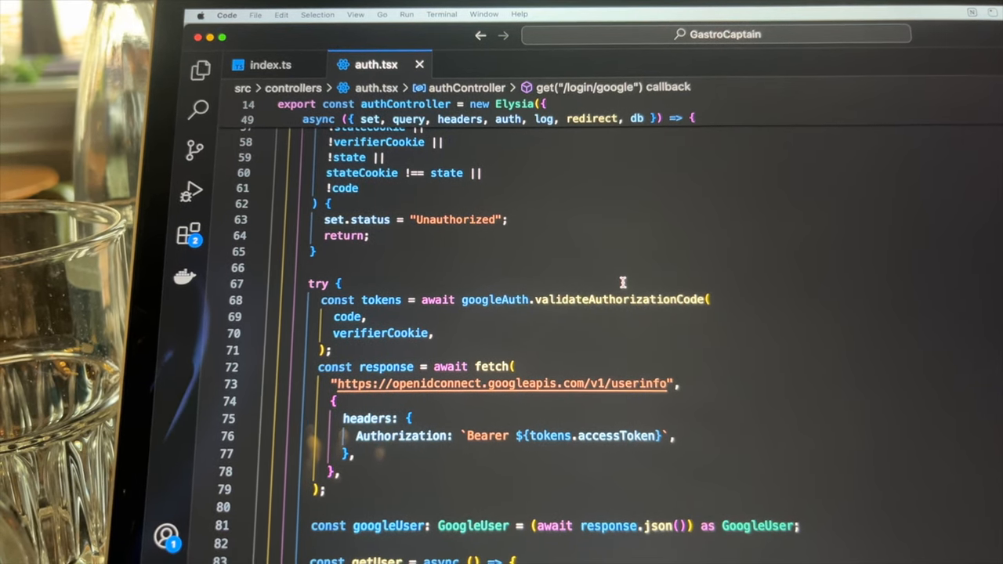
pyautogui.scroll(-3)
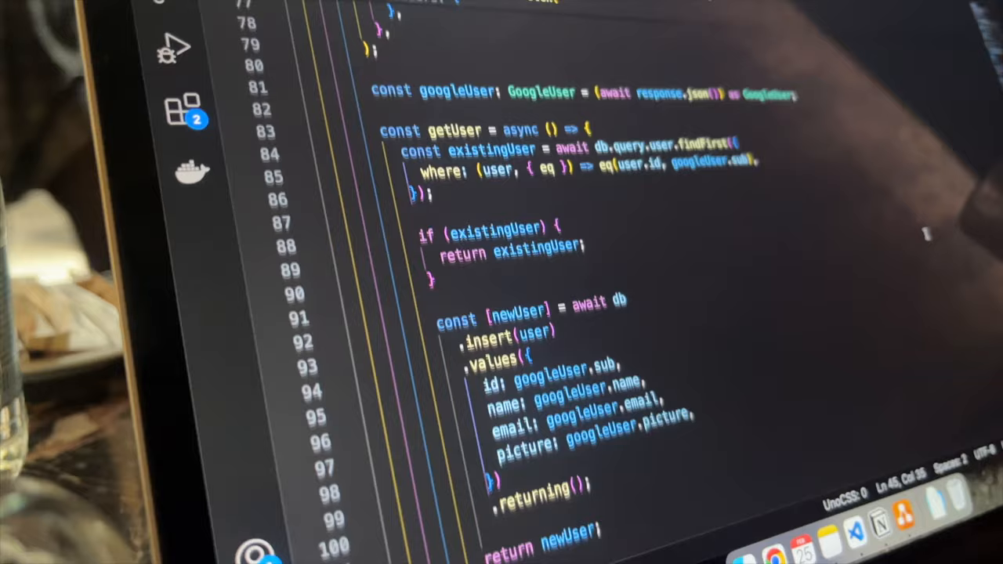
pyautogui.scroll(-3)
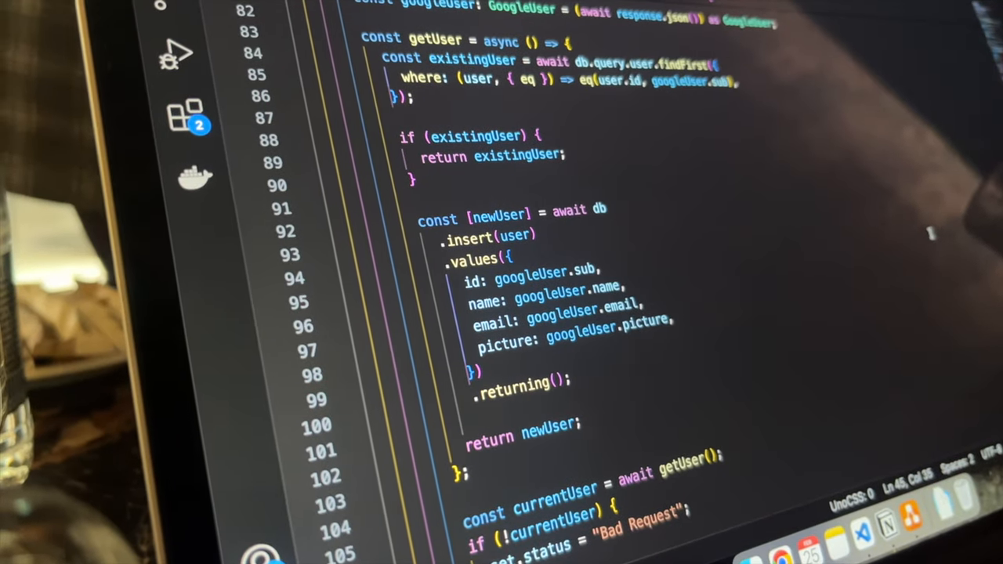
pyautogui.scroll(-3)
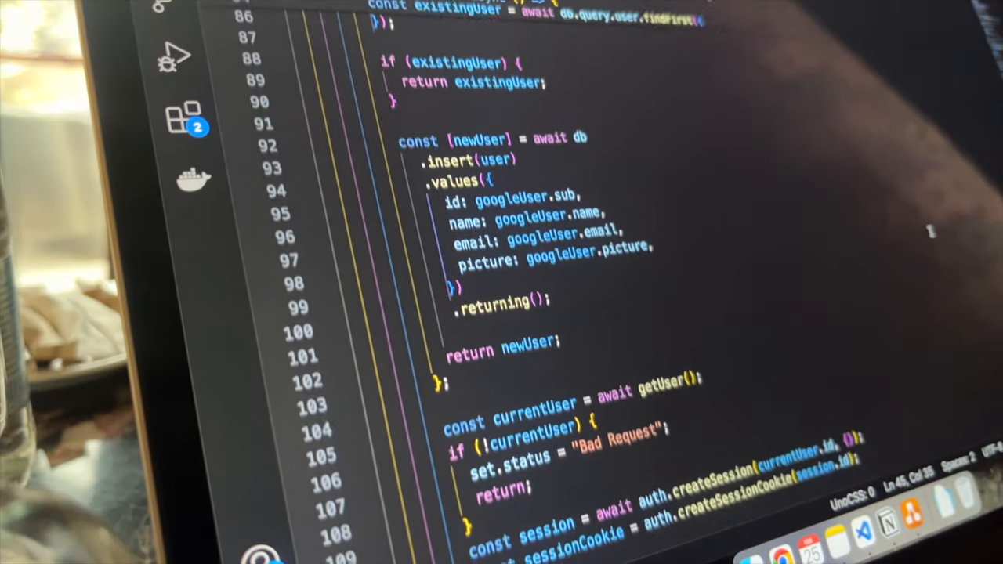
pyautogui.scroll(-3)
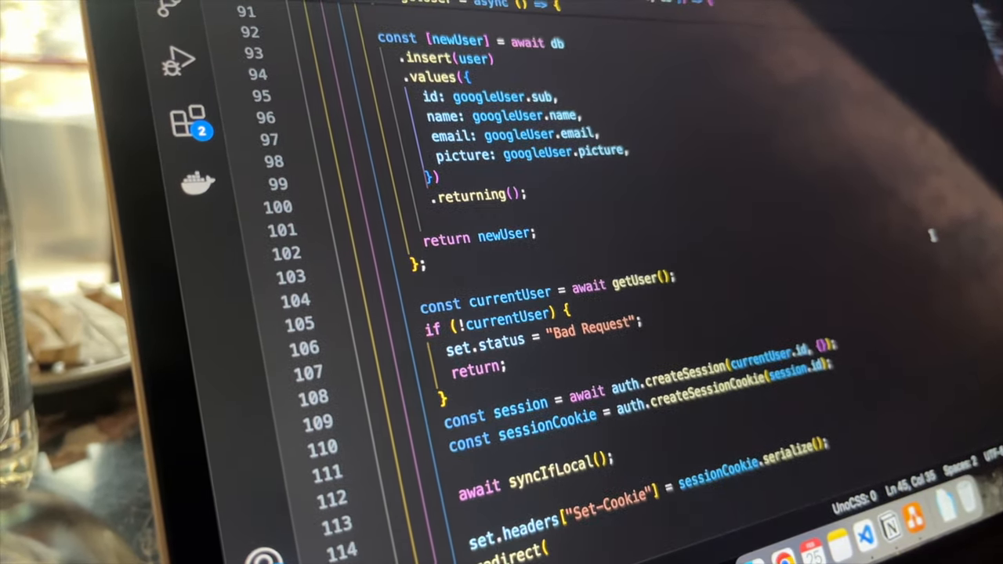
pyautogui.scroll(-3)
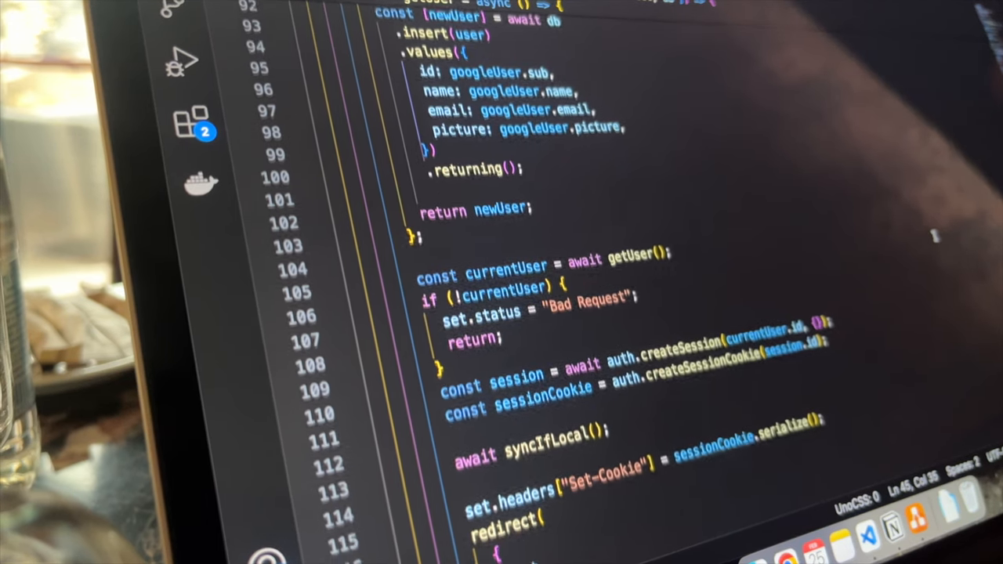
pyautogui.scroll(-3)
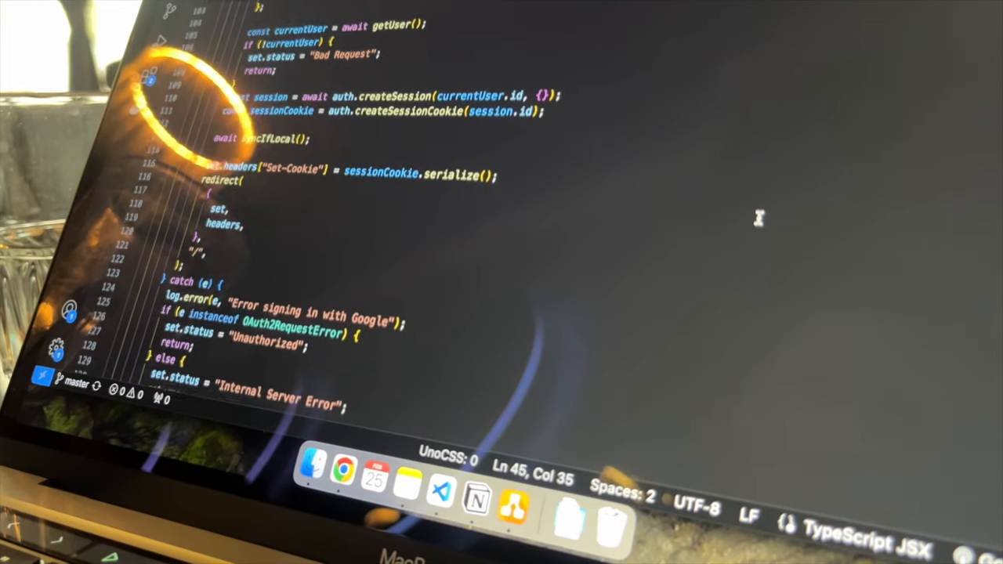
pyautogui.scroll(-3)
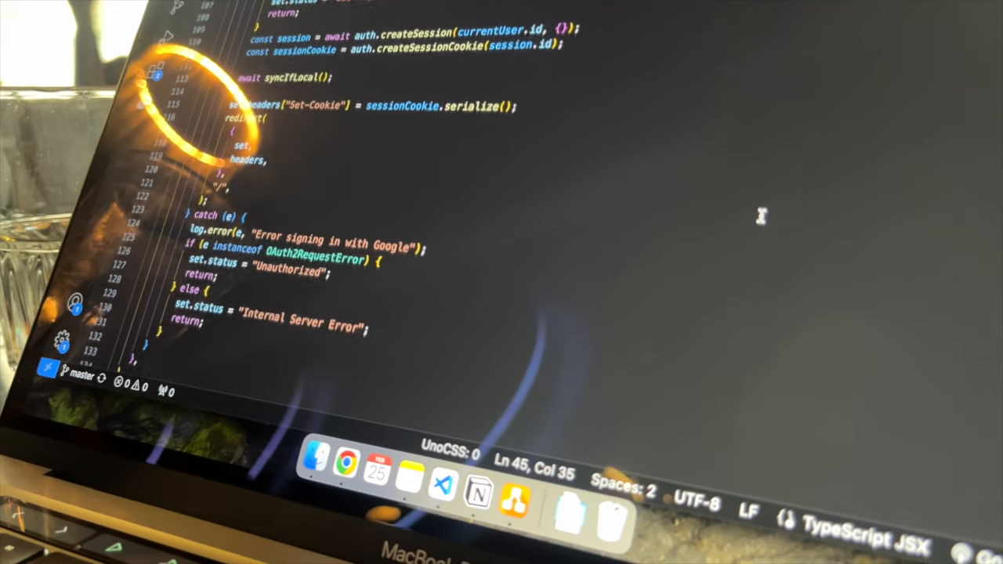
pyautogui.scroll(-3)
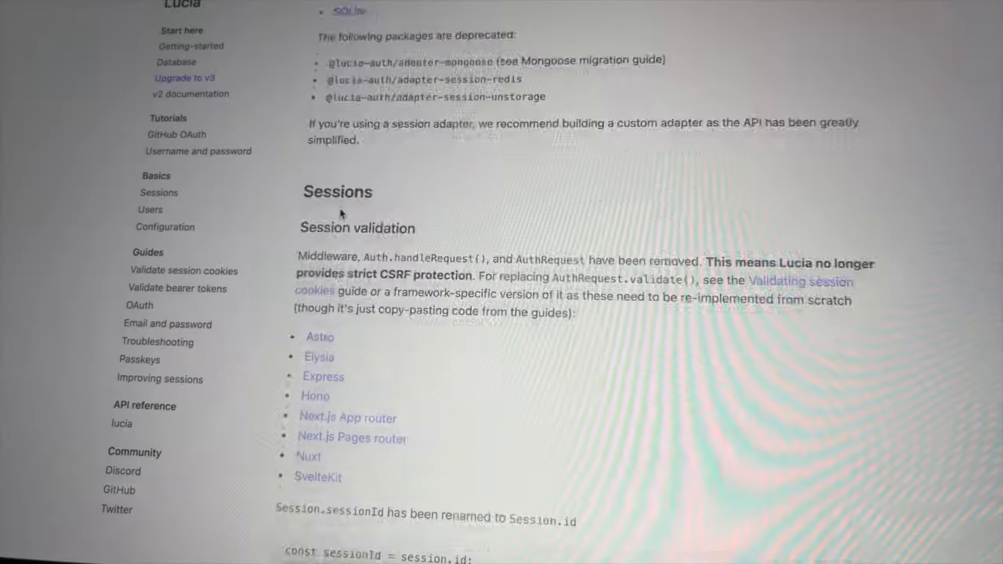
# - Scroll the Elysia 'Validate session cookies' guide down to its code sample
pyautogui.scroll(-3)
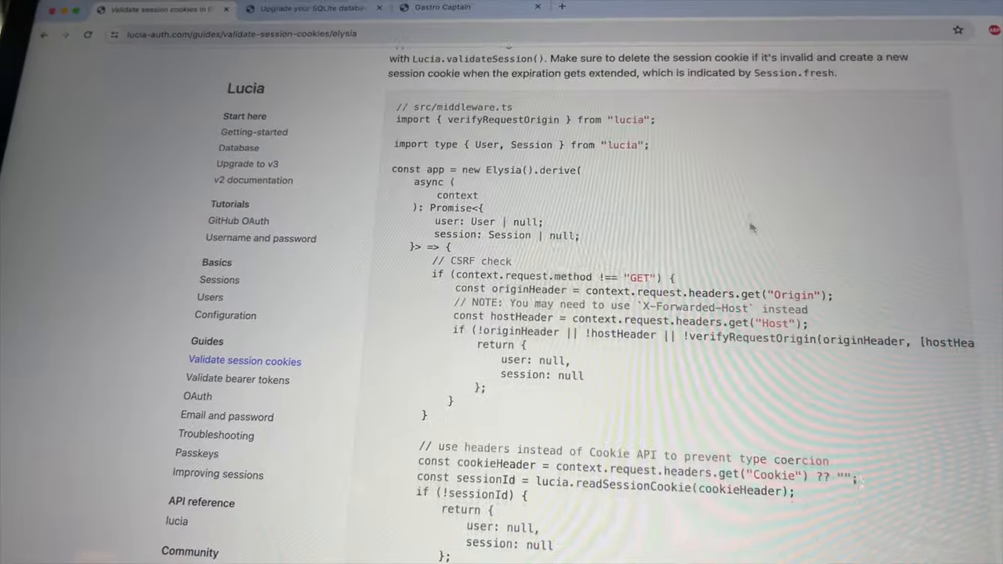
pyautogui.scroll(-3)
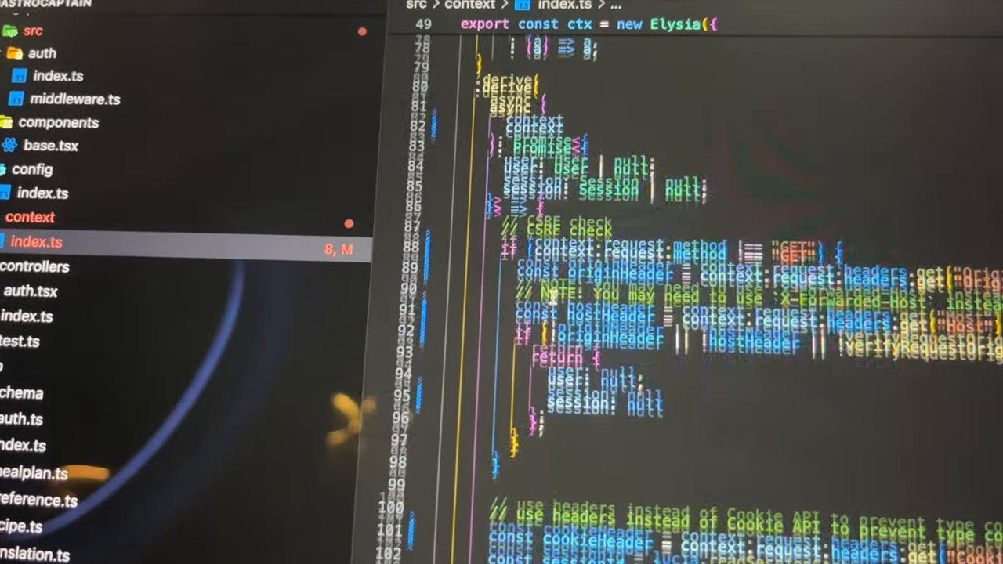
# - Review the pasted derive() middleware in src/context/index.ts for validateSession and blank-cookie handling
pyautogui.scroll(-3)
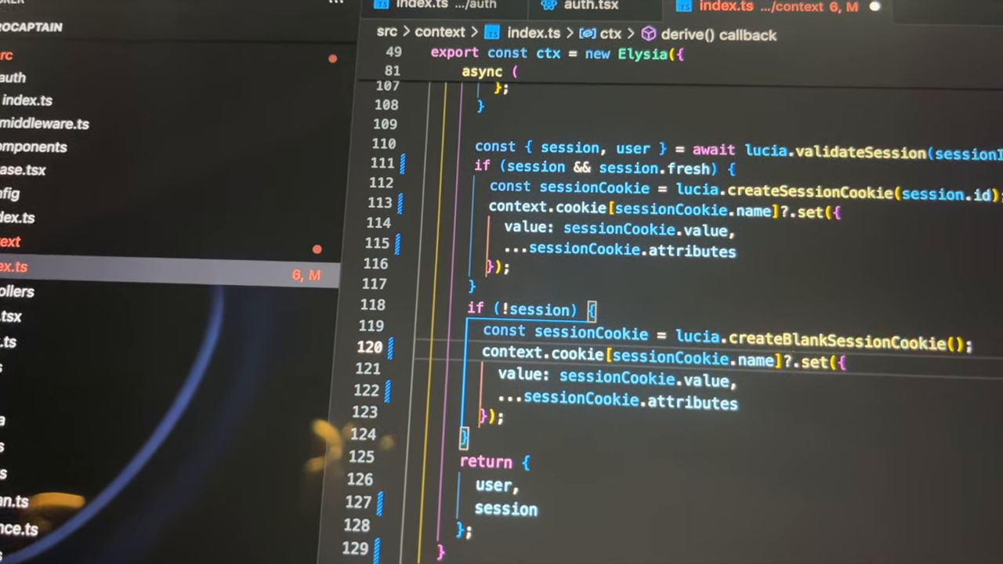
pyautogui.scroll(-3)
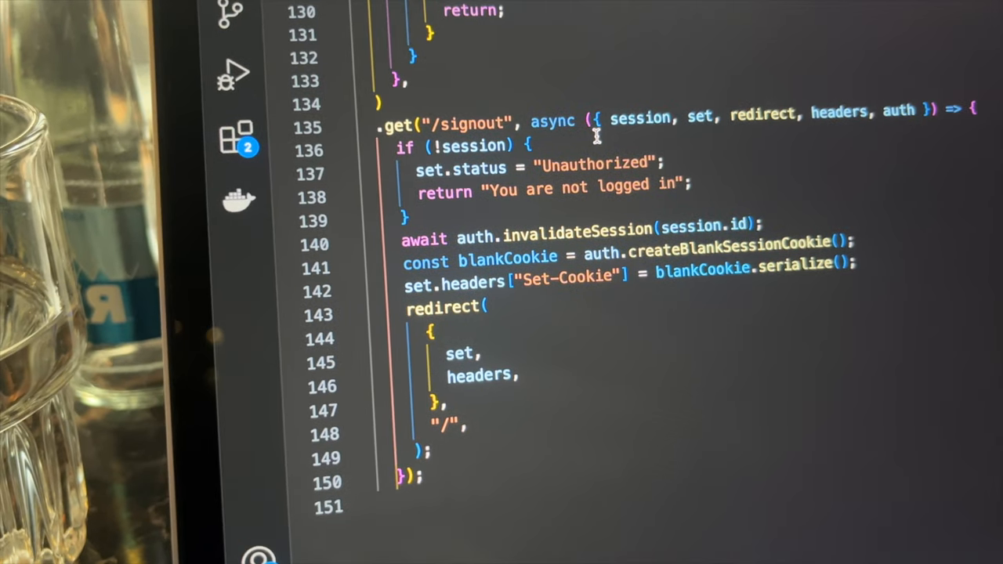
pyautogui.scroll(3)
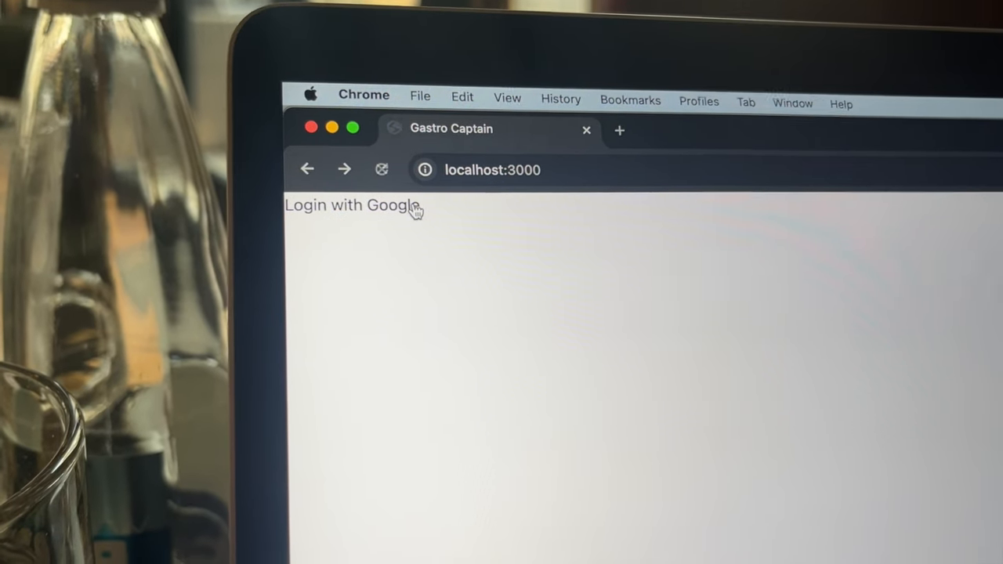
# - Sign in with Google on localhost:3000 and reload to confirm the login
pyautogui.click(352, 205)
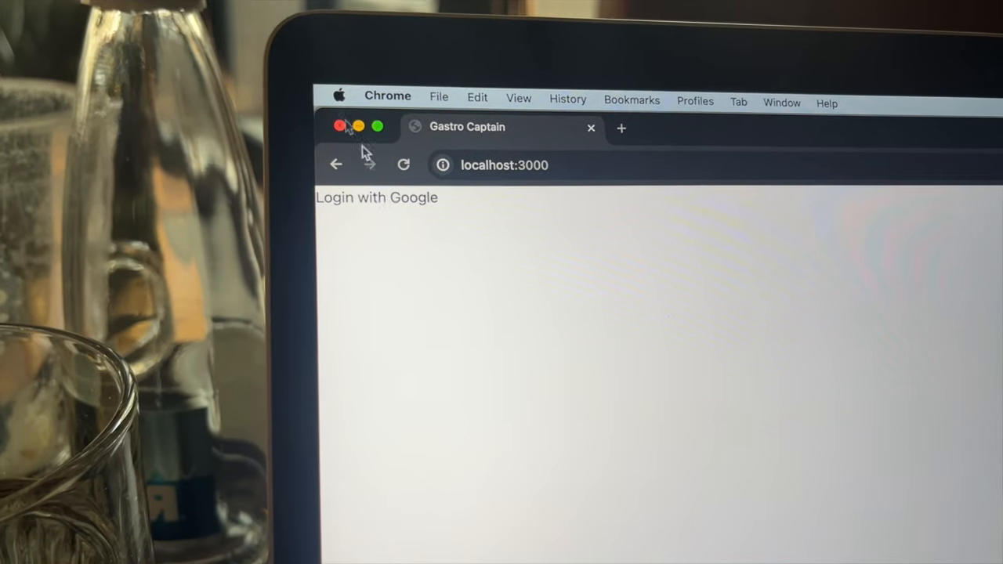
pyautogui.click(376, 197)
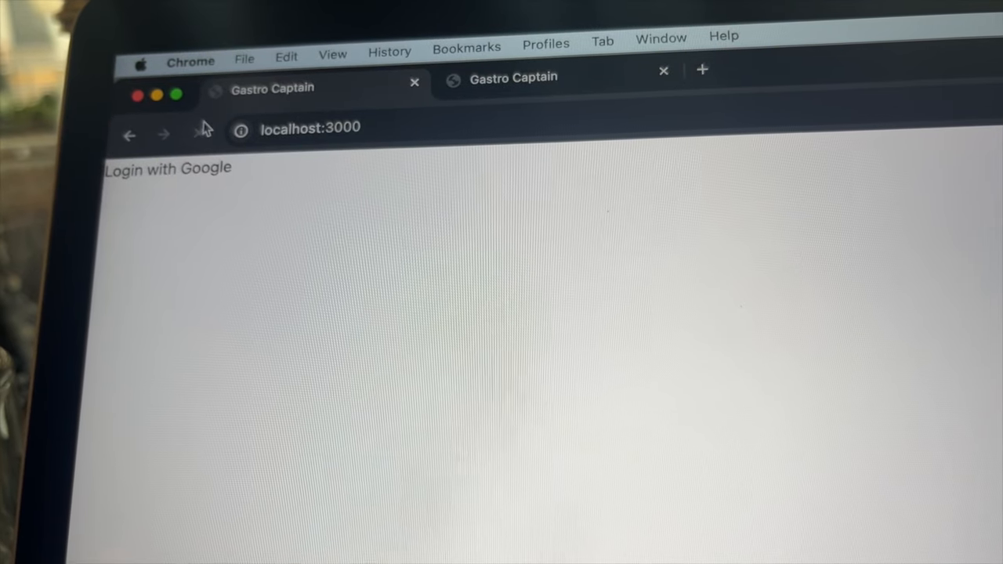
pyautogui.click(168, 167)
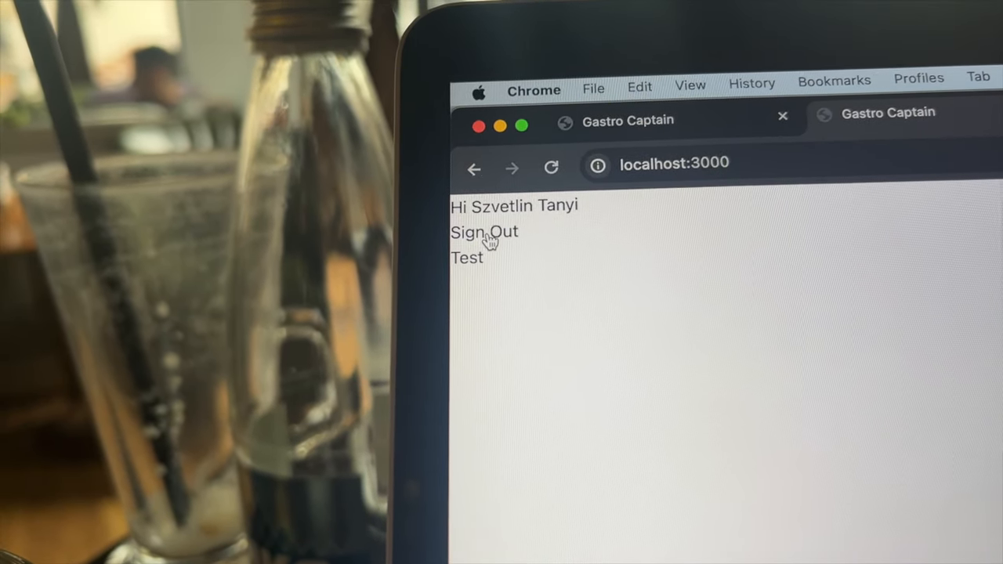
# - Sign out, sign in with Google again, then sign out once more
pyautogui.click(483, 232)
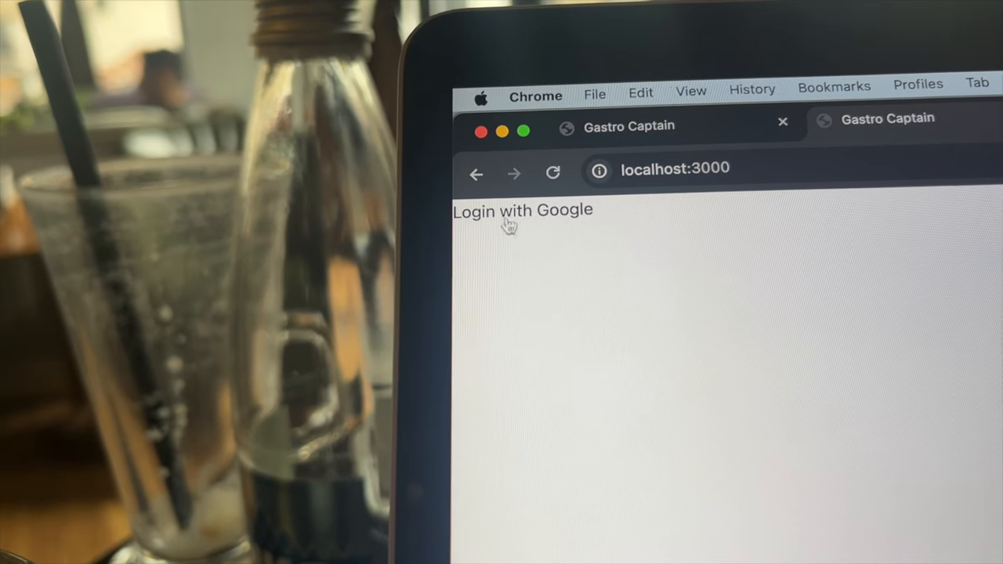
pyautogui.click(522, 210)
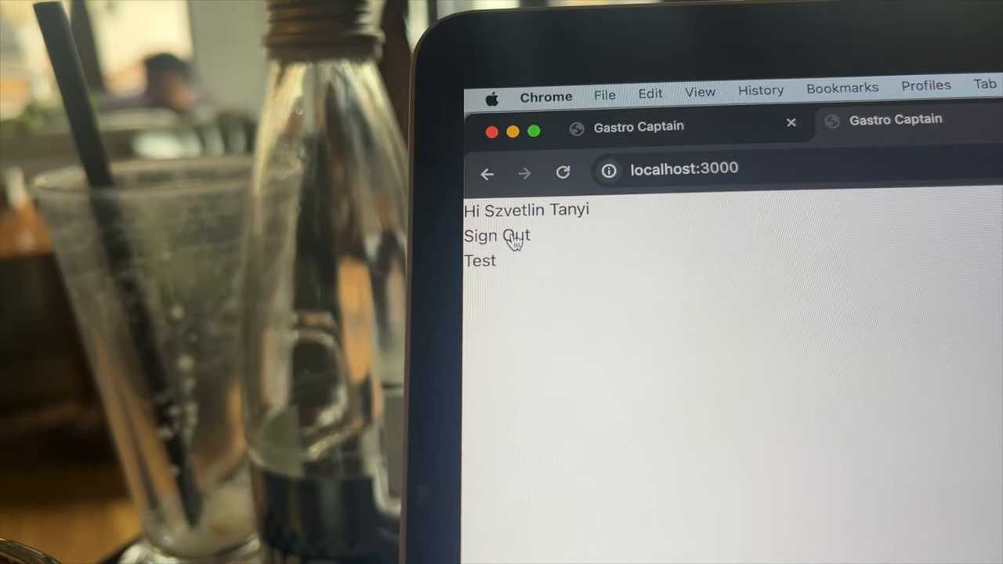
pyautogui.click(496, 235)
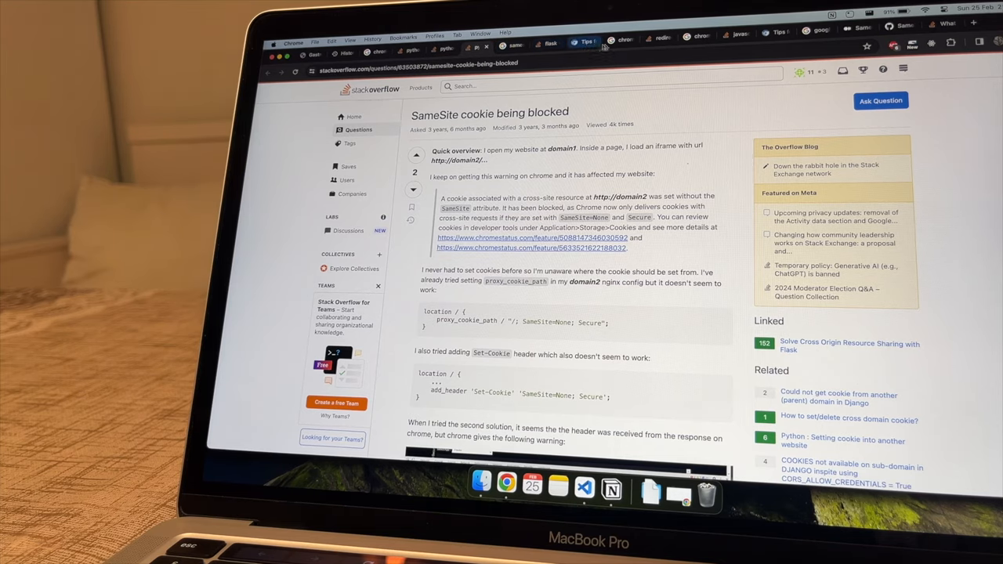
# - Read the Stack Overflow answer on SameSite Lax versus Strict cookies
pyautogui.click(815, 31)
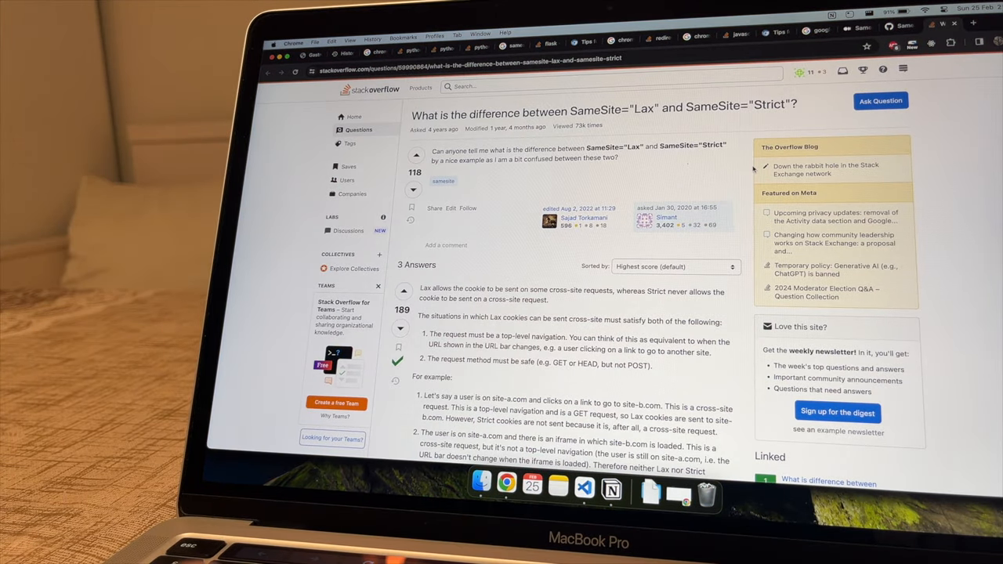
pyautogui.scroll(-3)
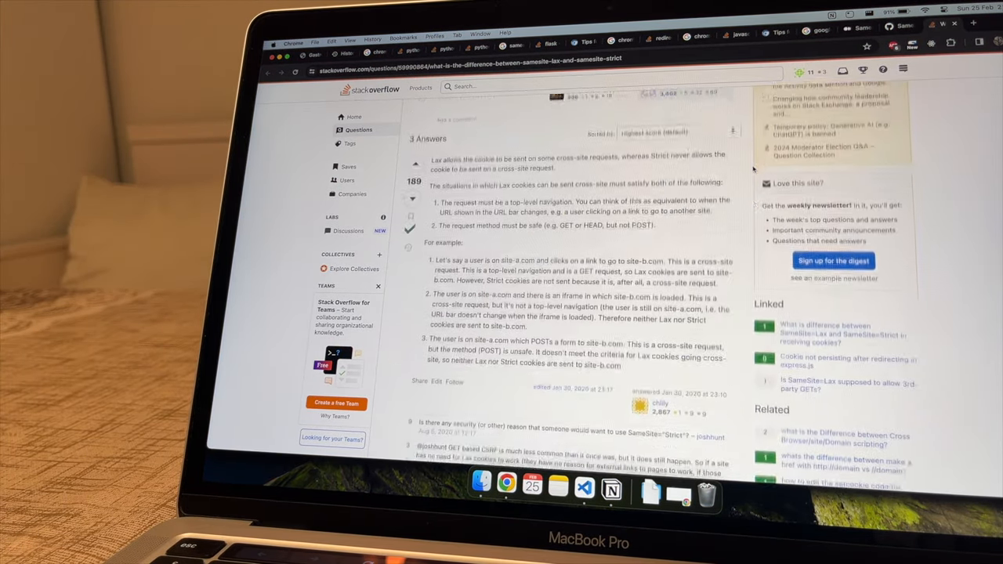
pyautogui.scroll(-3)
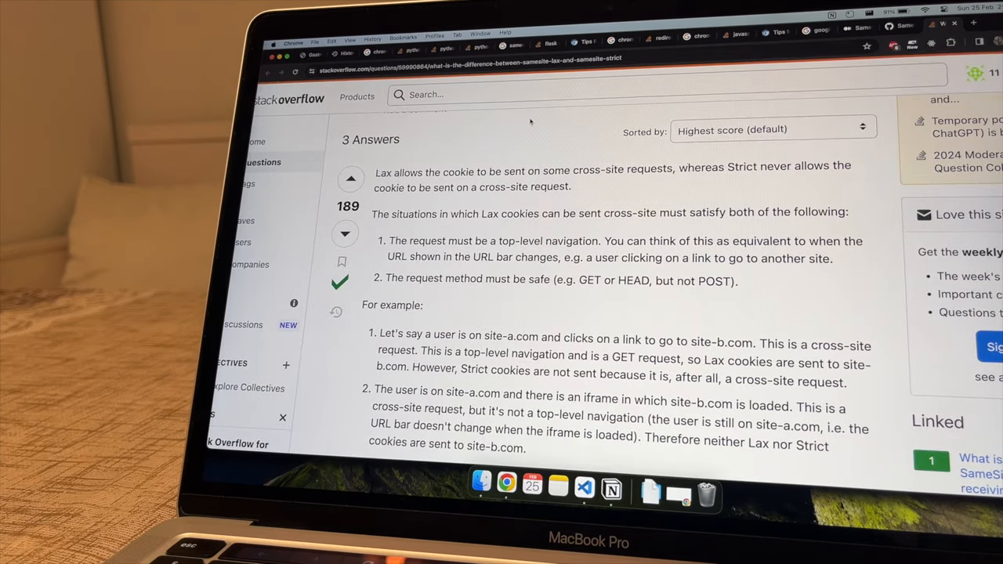
pyautogui.scroll(-3)
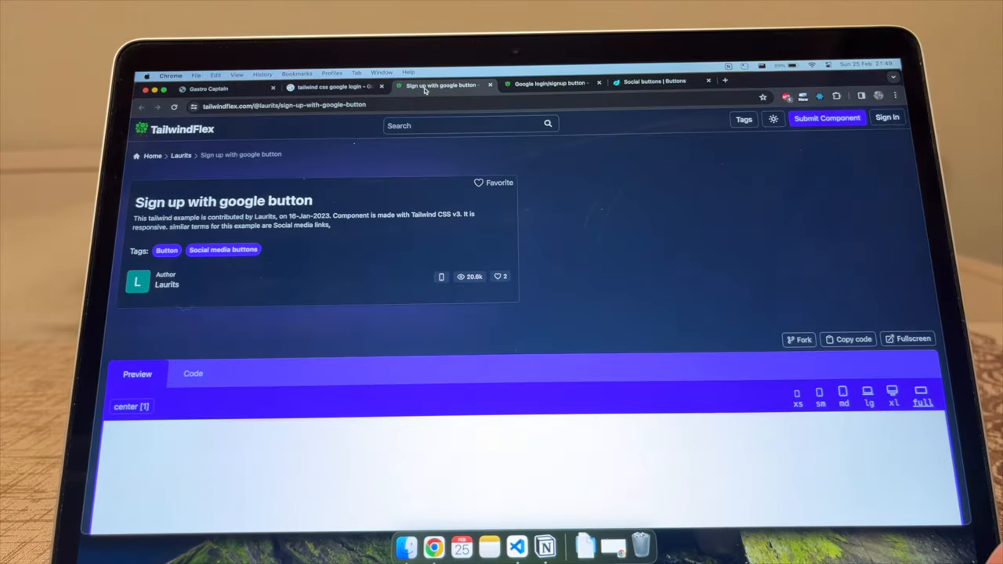
# - Preview the TailwindFlex Google login button, then view its HTML code
pyautogui.scroll(-3)
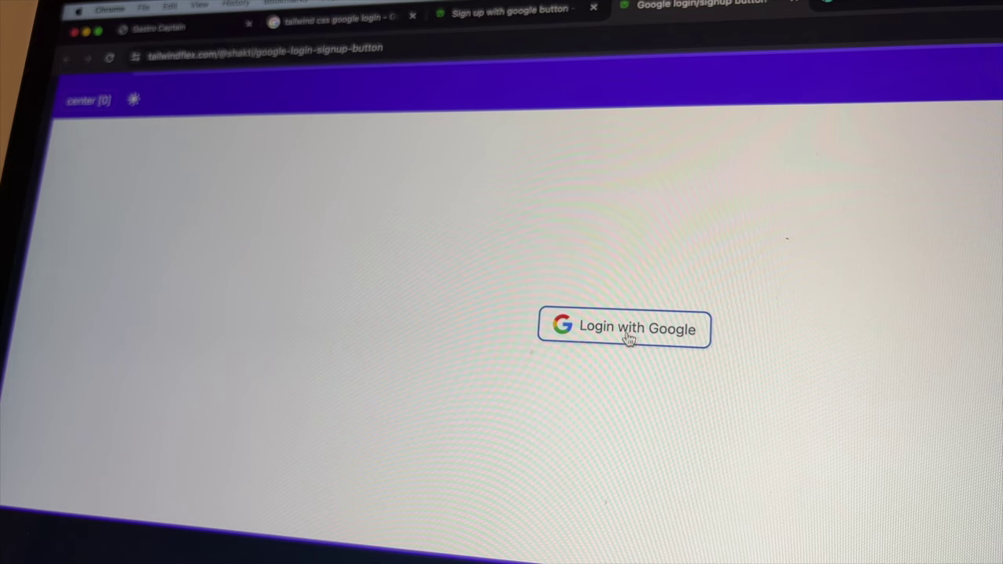
pyautogui.moveTo(558, 363)
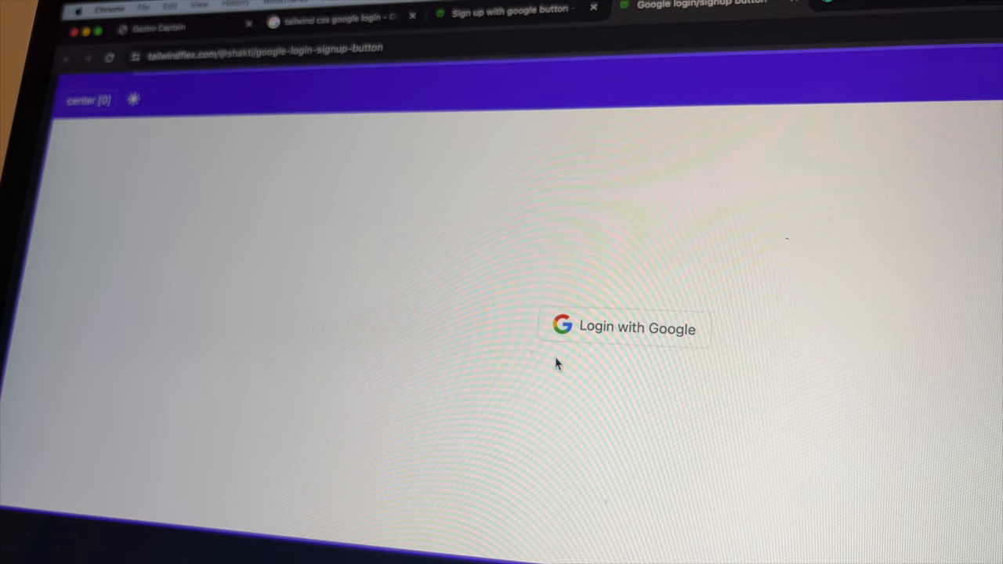
pyautogui.click(345, 247)
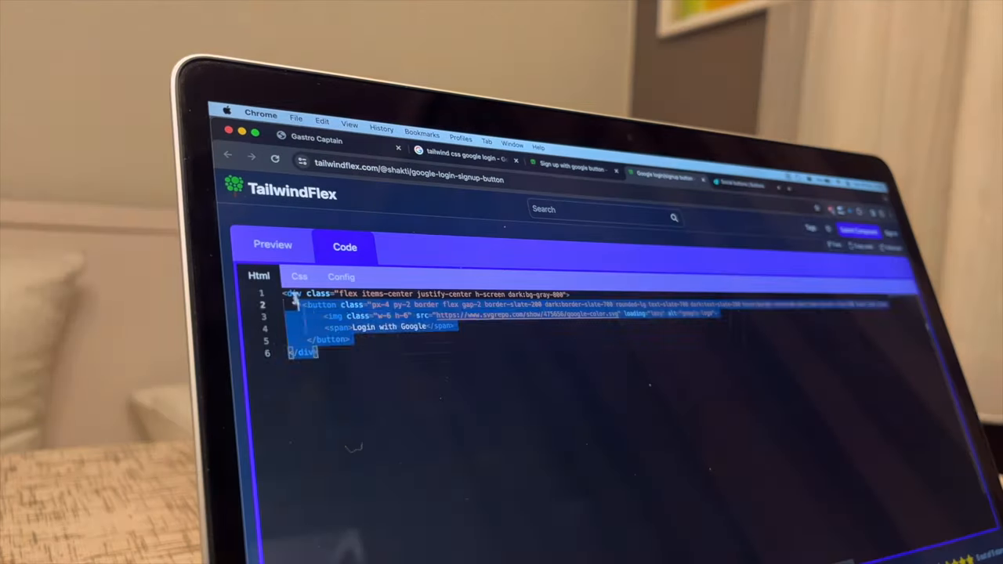